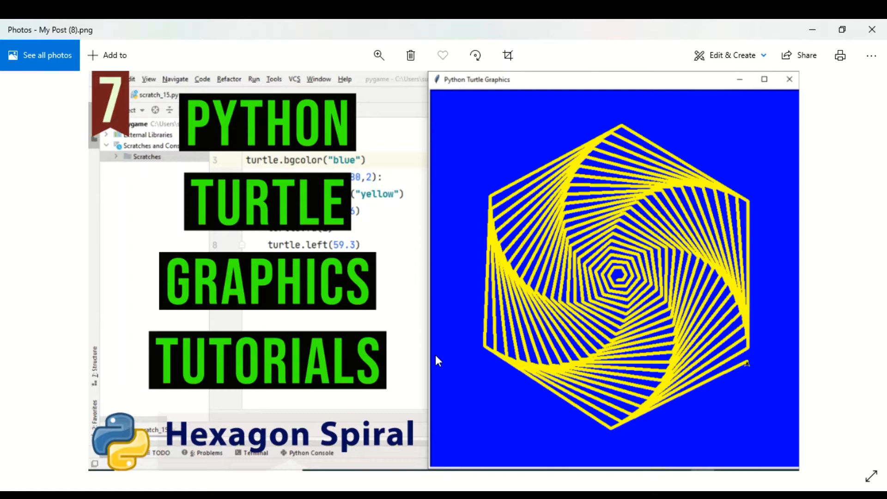
pyautogui.moveTo(555, 358)
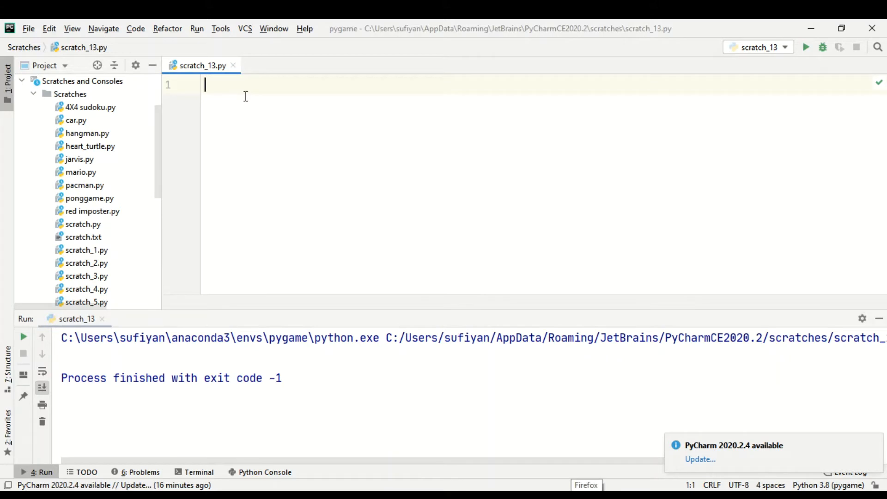
# Import turtle and set the background colour to blue.
pyautogui.write('i')
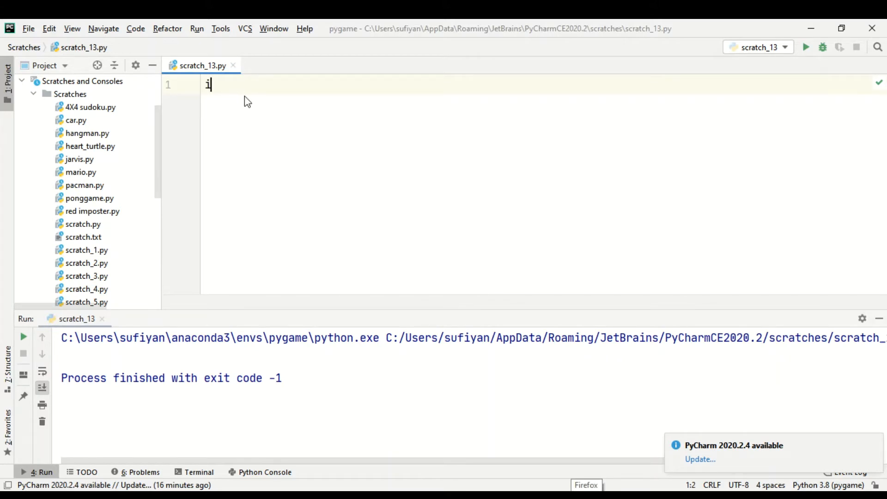
pyautogui.write('mport turtle')
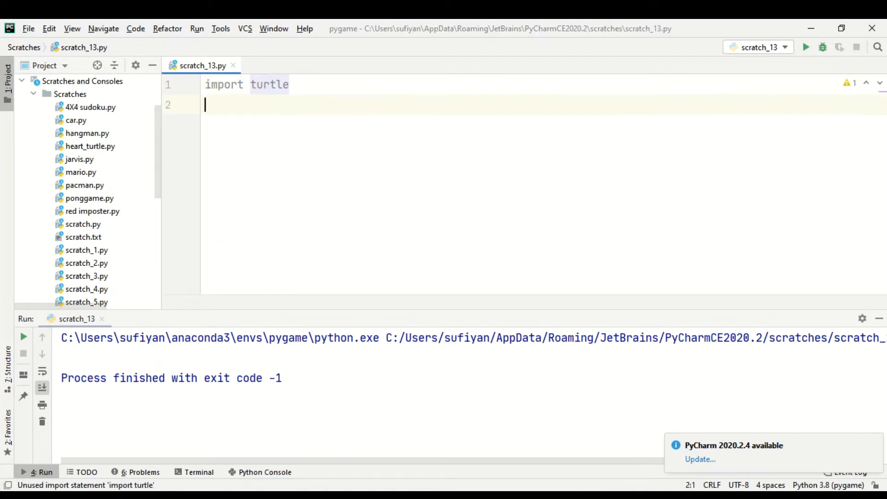
pyautogui.write('turtle.bg')
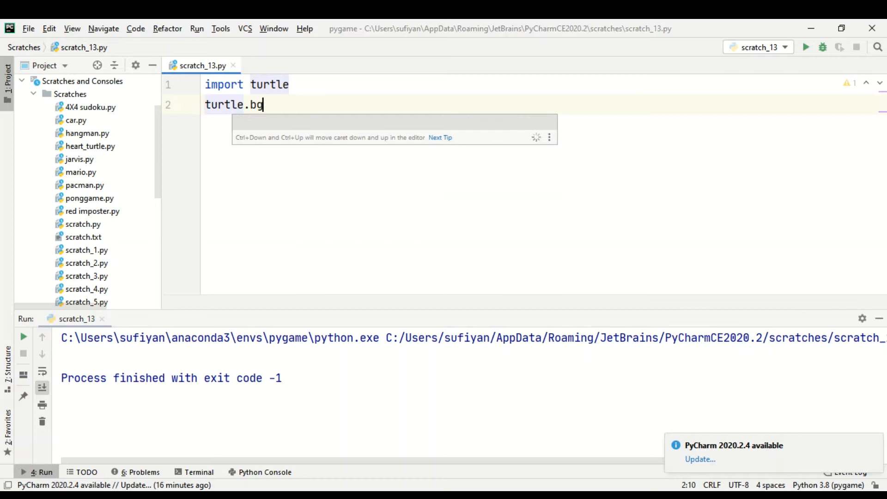
pyautogui.write('color()')
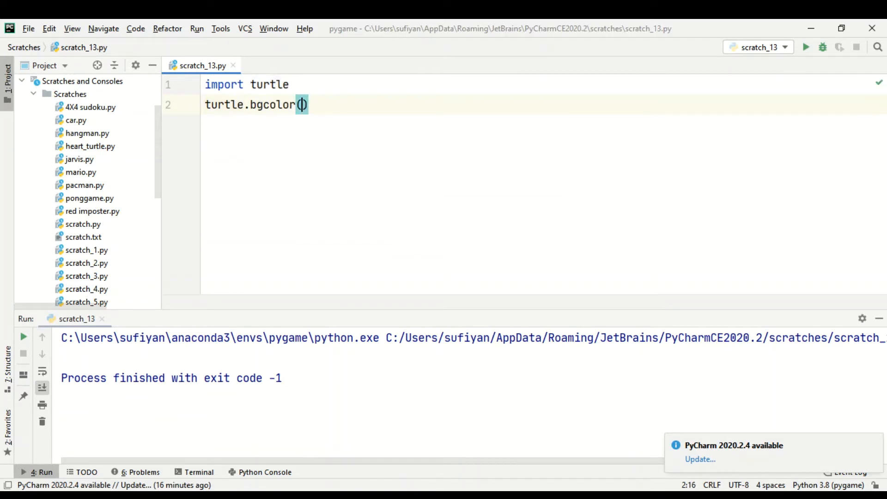
pyautogui.write('"blue')
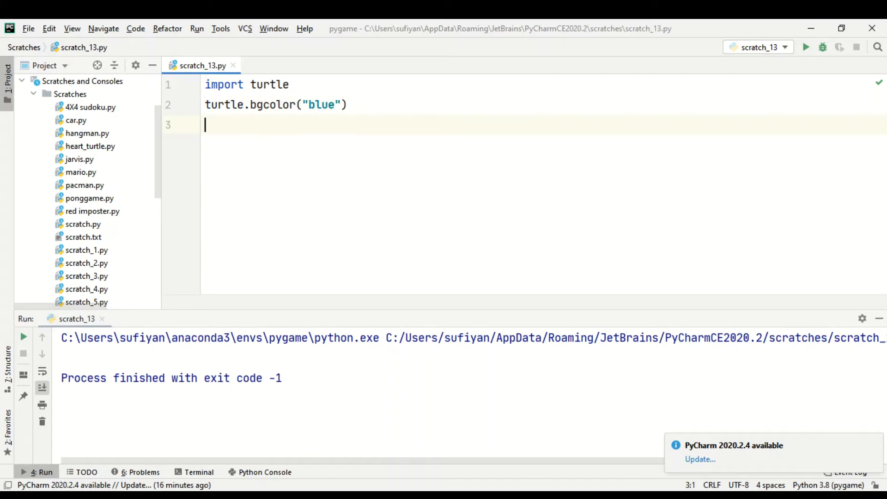
# Set pen size 6 and speed 0, then begin the 'for' loop line.
pyautogui.write('turtle.pensize(6')
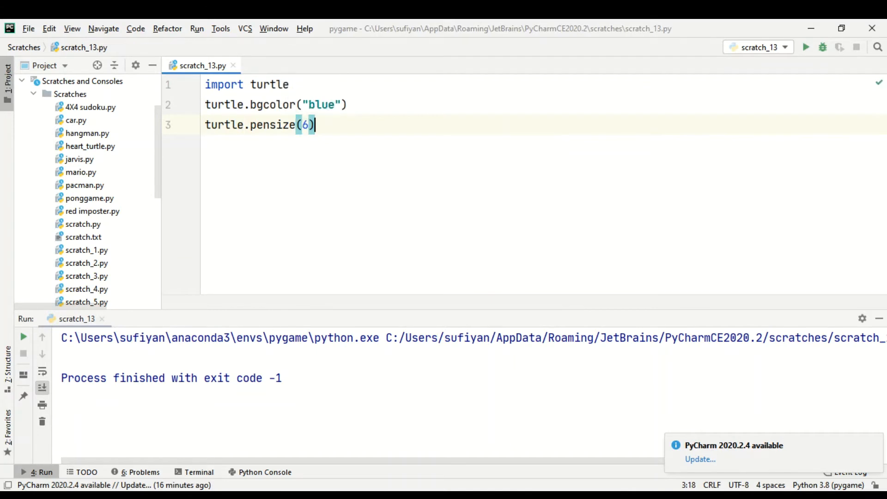
pyautogui.press('Enter')
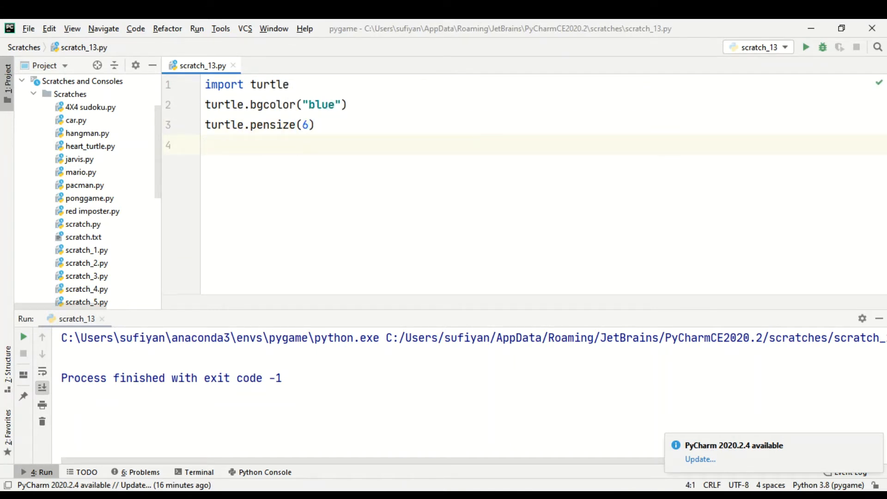
pyautogui.write('t')
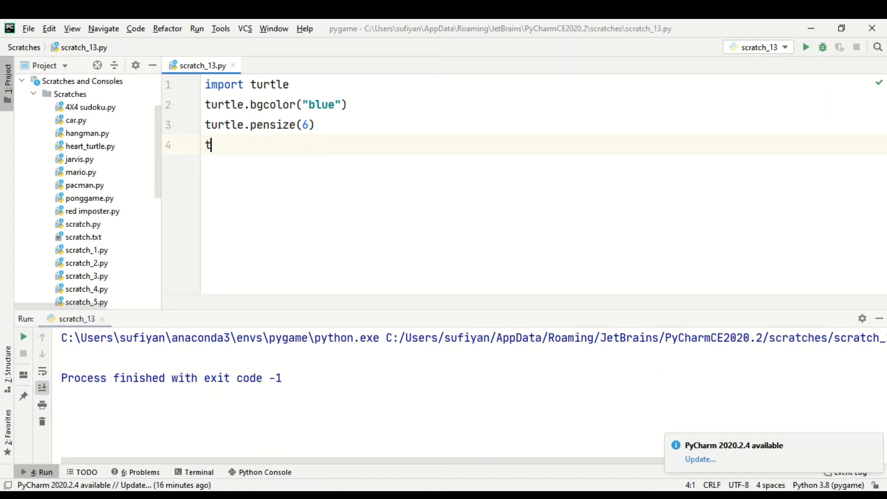
pyautogui.write('urtle.sp')
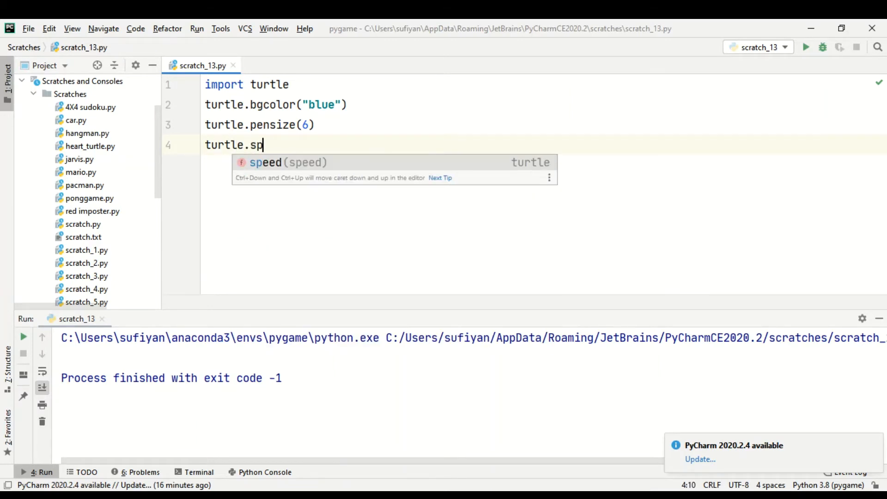
pyautogui.write('eed(0)')
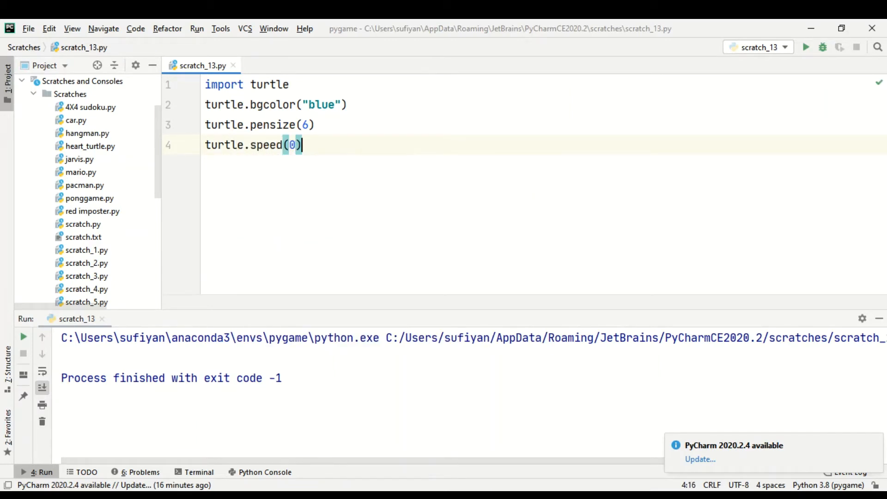
pyautogui.write('for i in range')
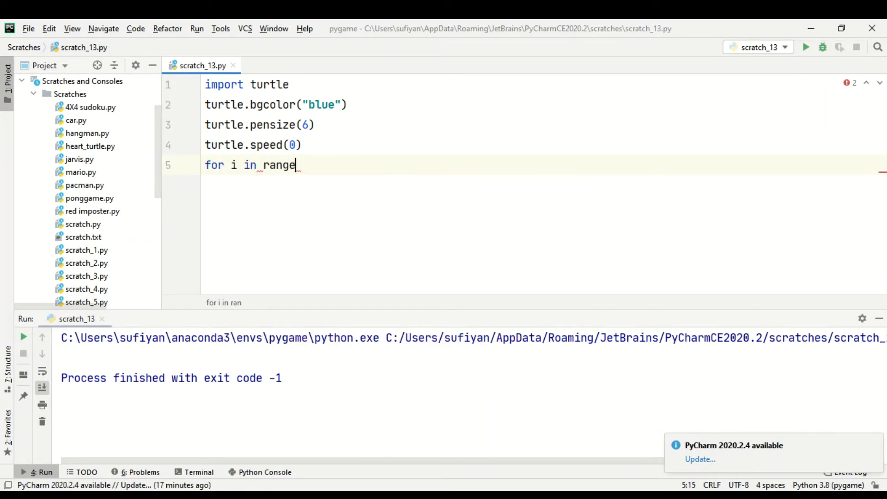
# Complete the loop header as for i in range(10,280,2):.
pyautogui.write('(10,')
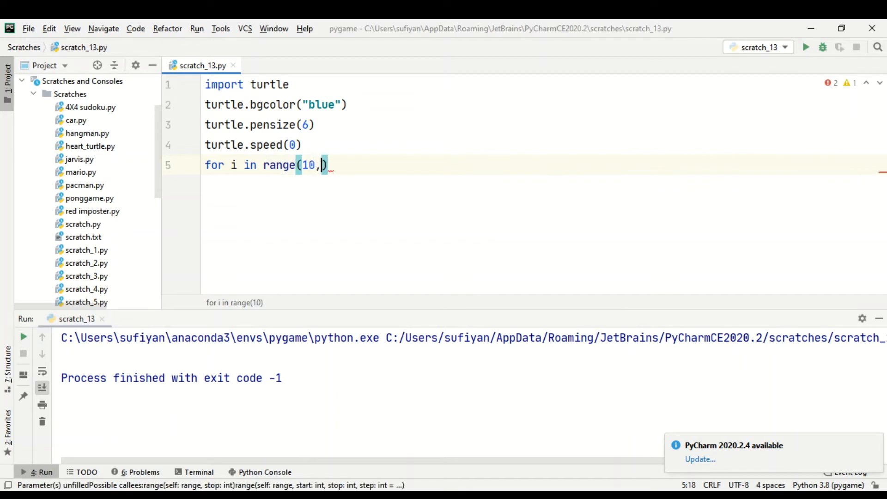
pyautogui.write('280')
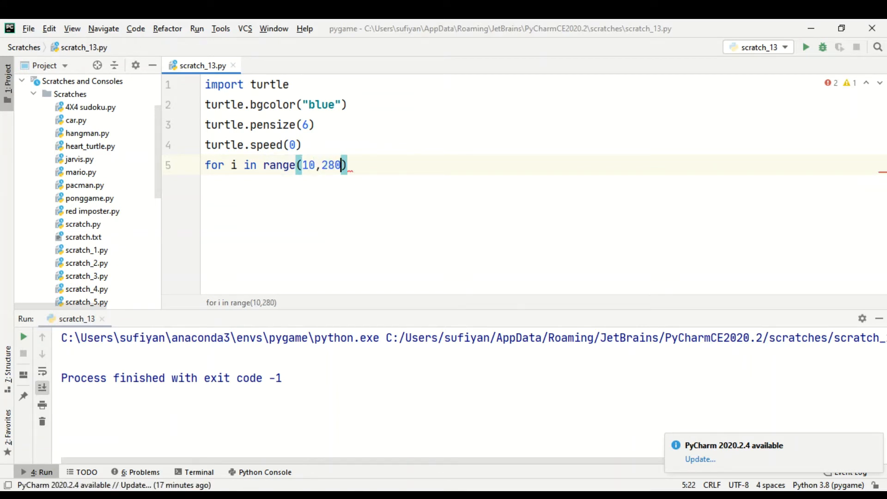
pyautogui.write(',2')
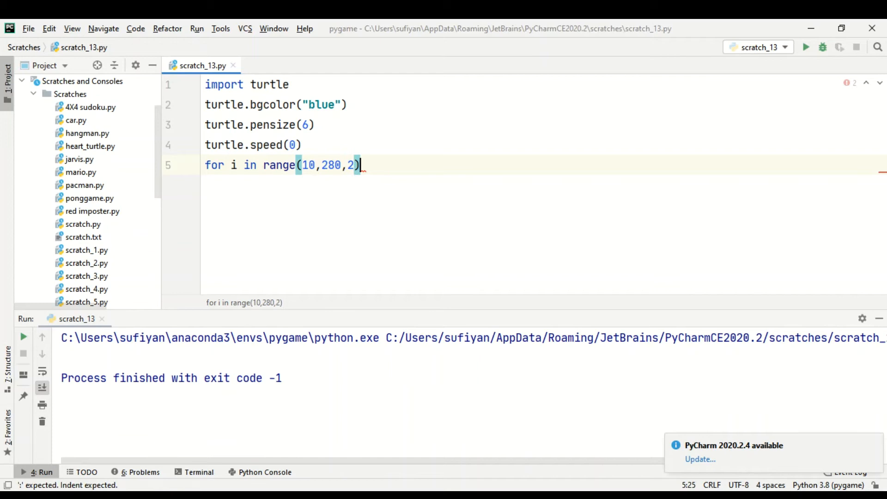
pyautogui.write(':')
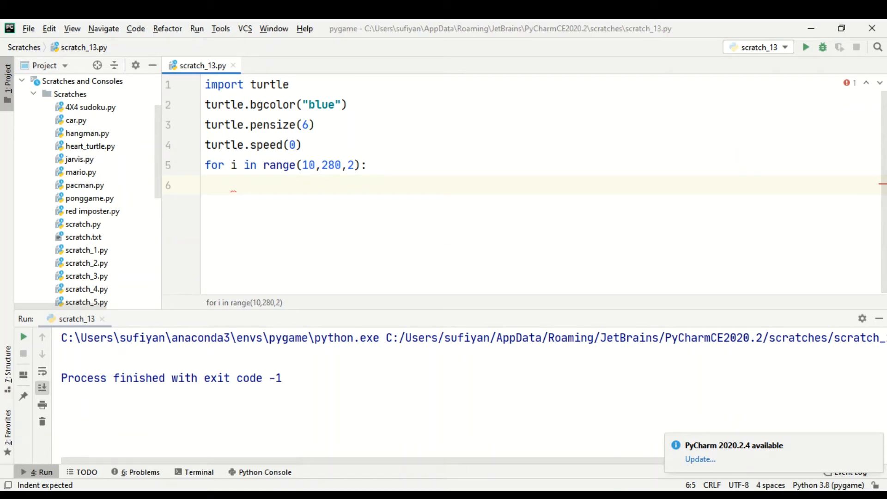
# Inside the loop, set the pen colour to yellow with turtle.pencolor("yellow").
pyautogui.write('turtle.pencolor("')
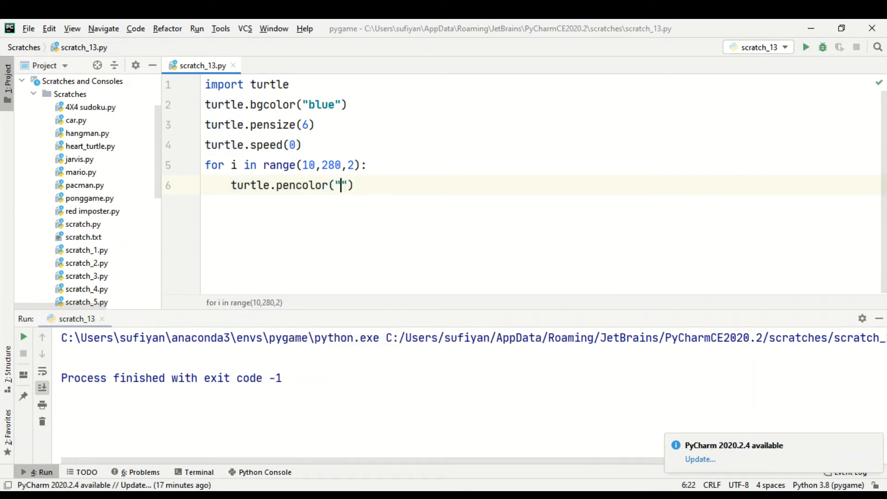
pyautogui.write('yellow')
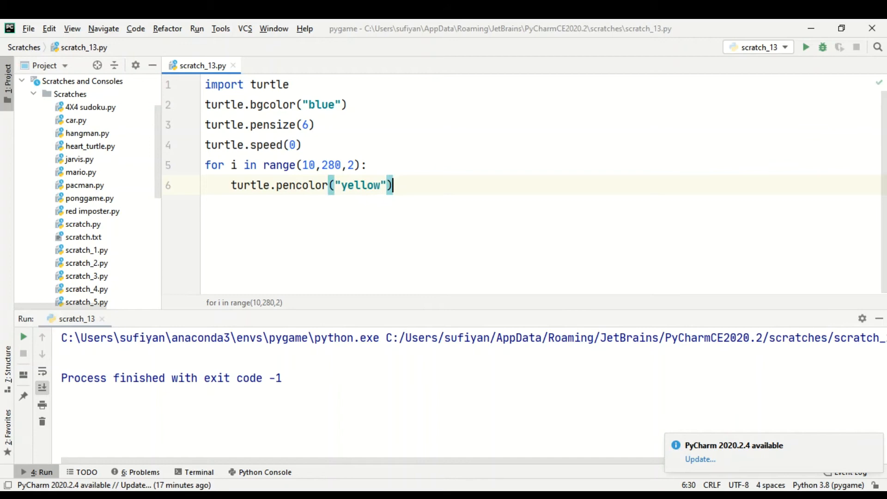
pyautogui.press('Return')
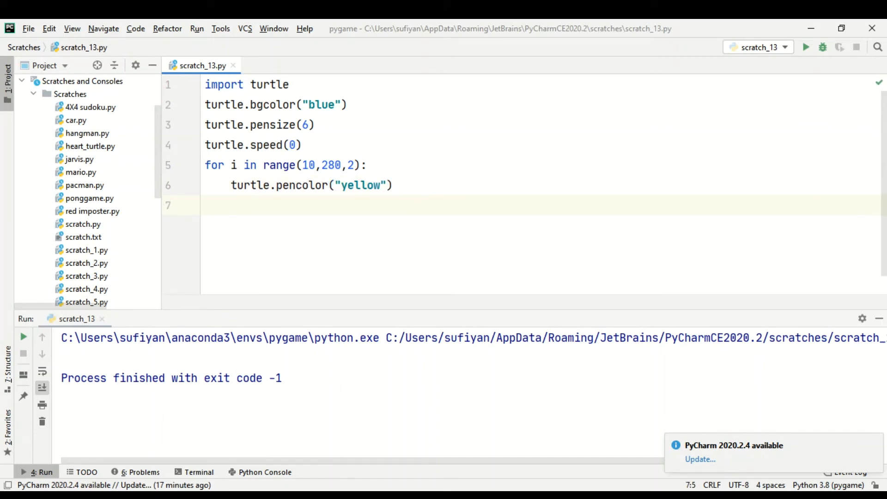
# Add turtle.forward(i) and turtle.left(59.3) to the loop body.
pyautogui.write('turtle')
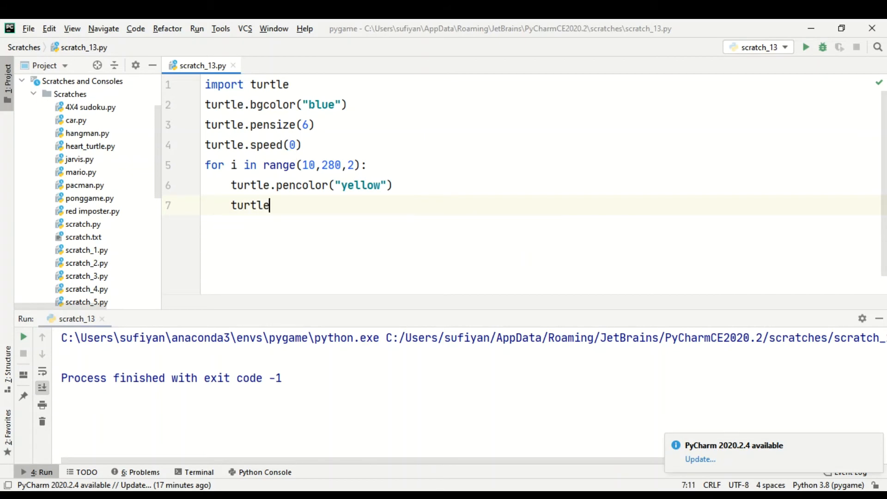
pyautogui.write('.forward()')
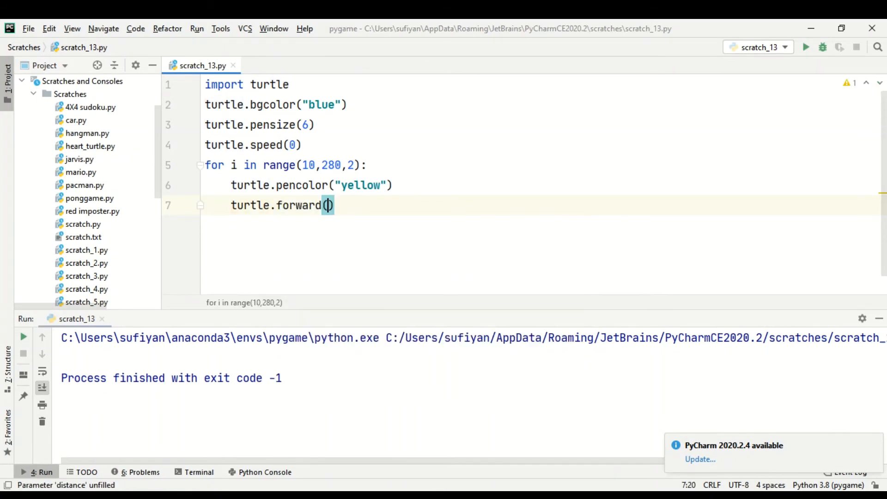
pyautogui.write('i')
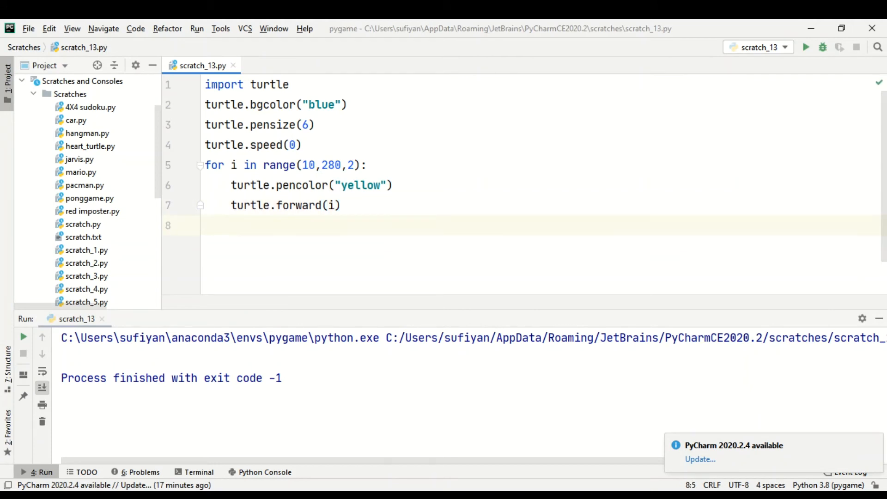
pyautogui.write('turtle.le')
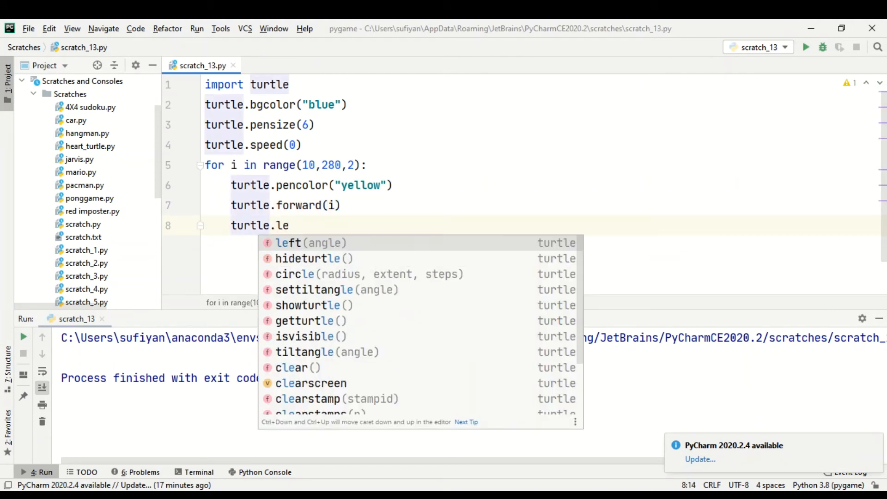
pyautogui.click(288, 243)
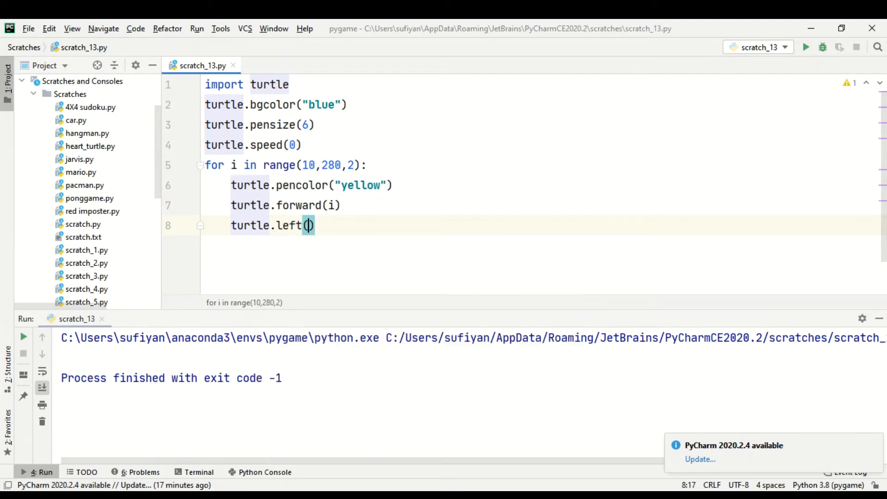
pyautogui.write('5')
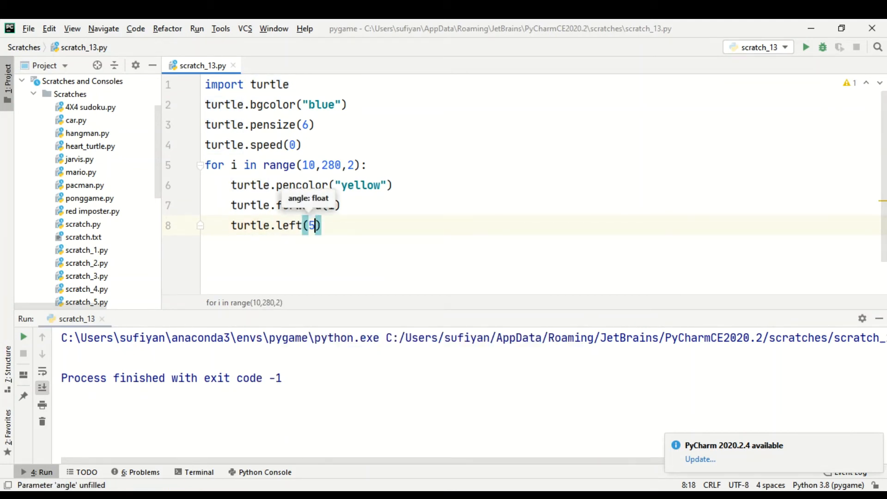
pyautogui.write('9.3')
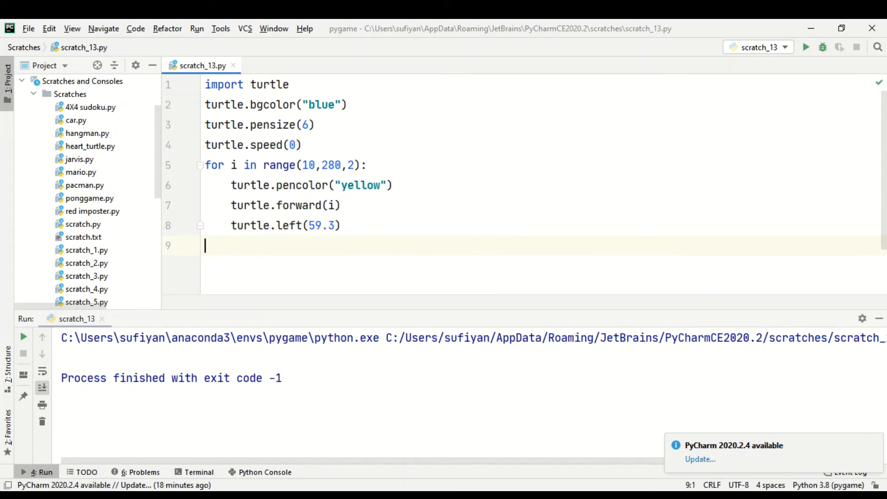
# End with turtle.done() and run scratch_13 to draw the yellow hexagon spiral.
pyautogui.write('turtle.')
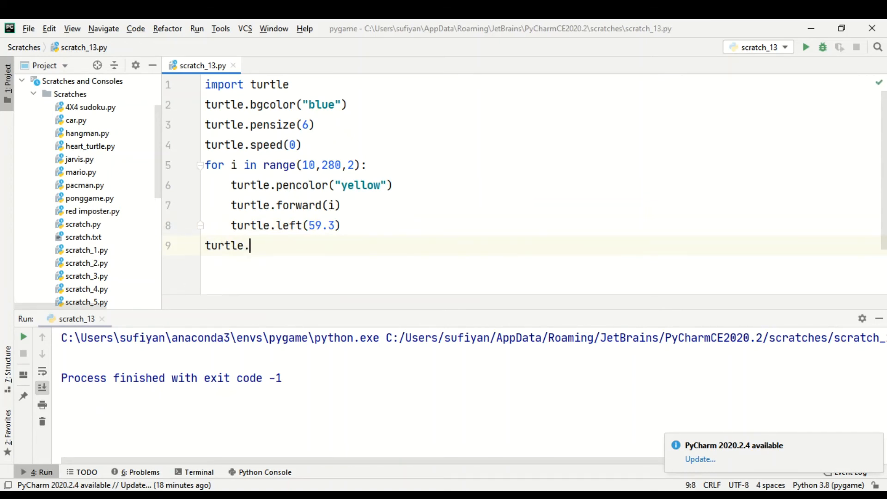
pyautogui.write('done')
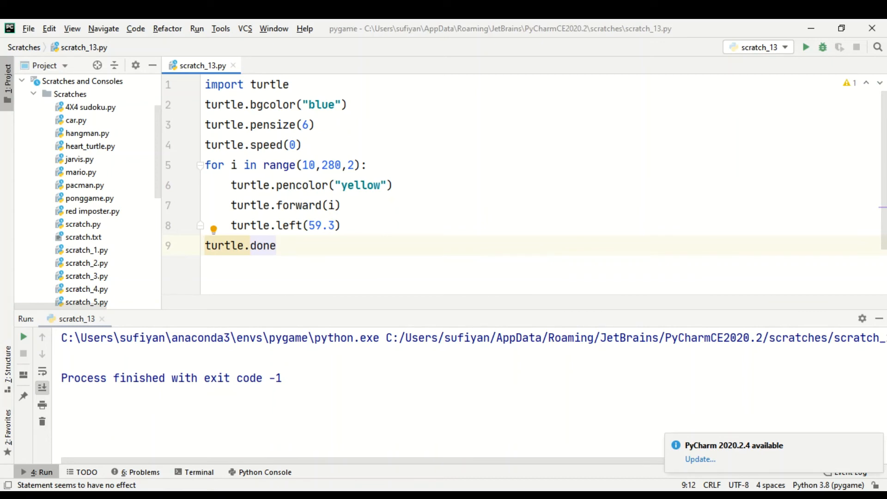
pyautogui.write('()')
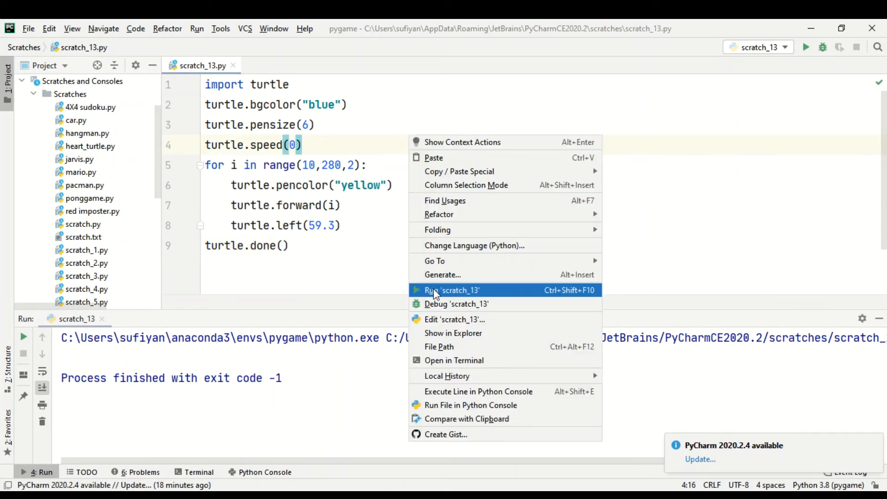
pyautogui.click(452, 289)
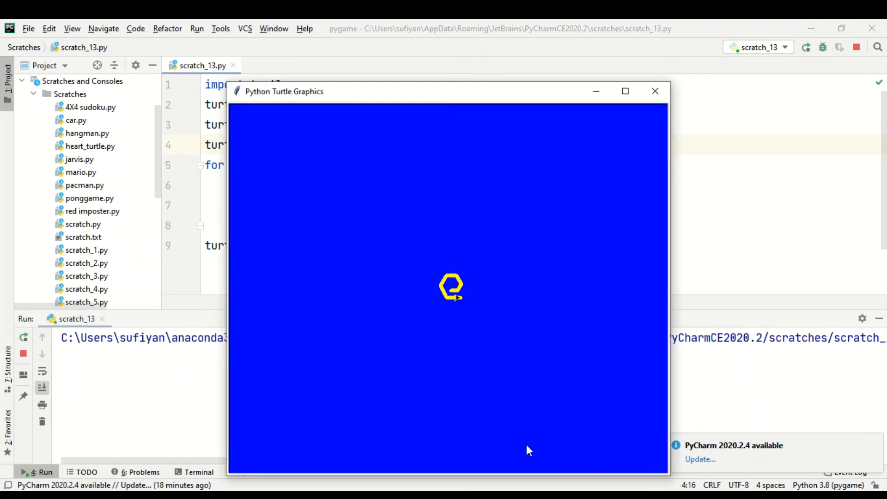